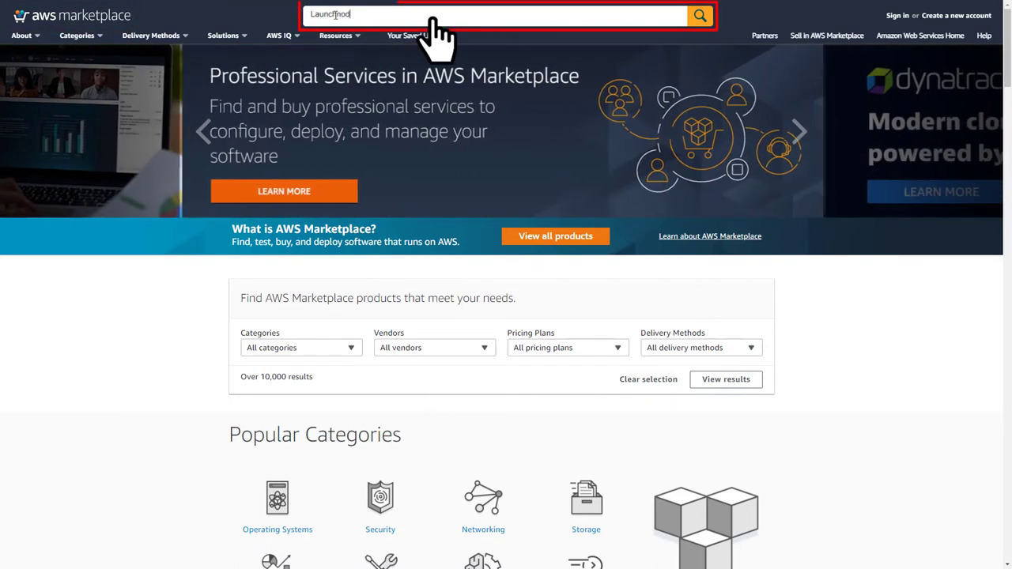
- Search the marketplace for Launchnodes and open the Beacon Nodes as a Service (Shared) listing
{"action": "left_click", "coordinate": [699, 14]}
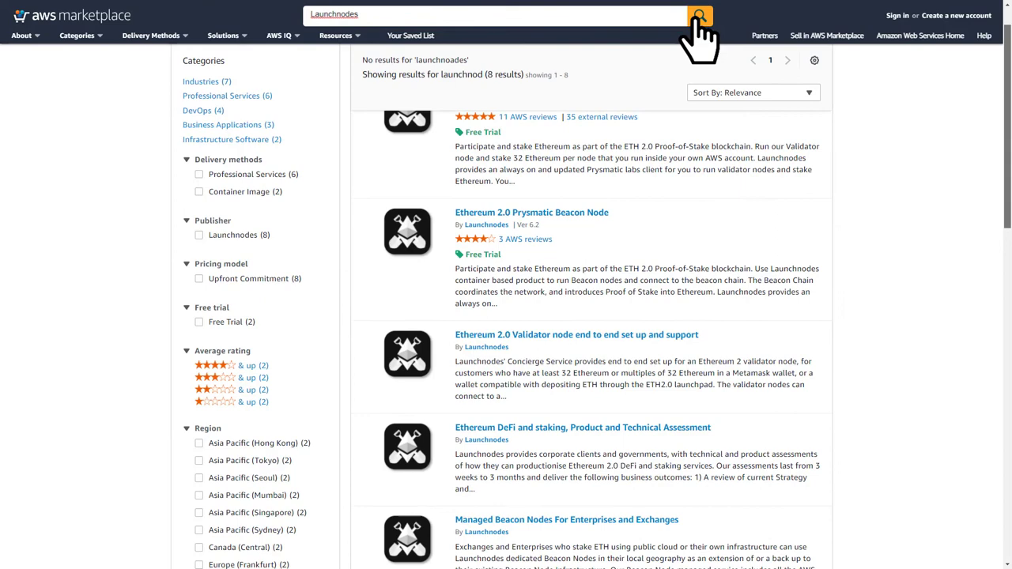
{"action": "scroll", "scroll_direction": "down", "scroll_amount": 3}
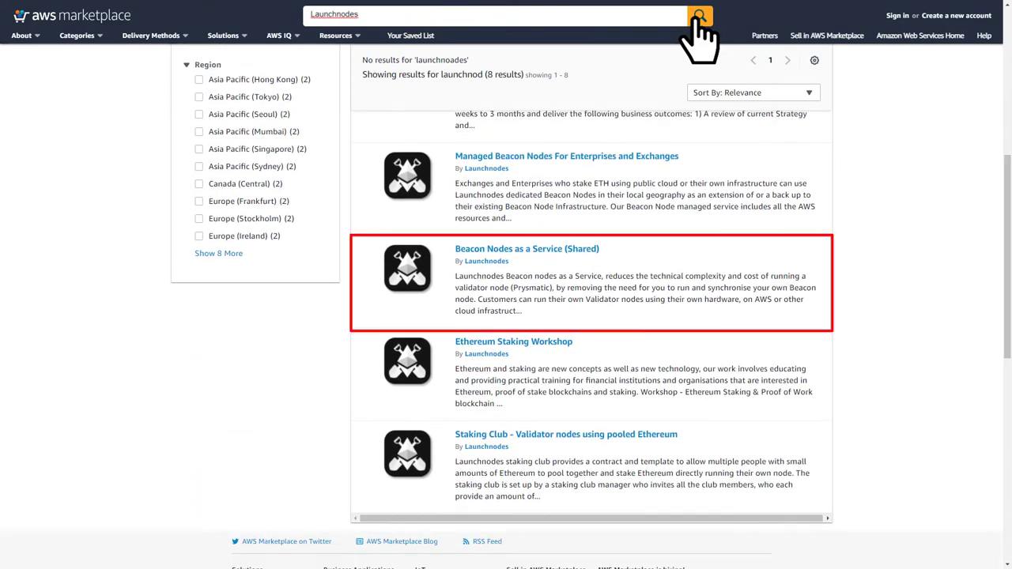
{"action": "left_click", "coordinate": [527, 248]}
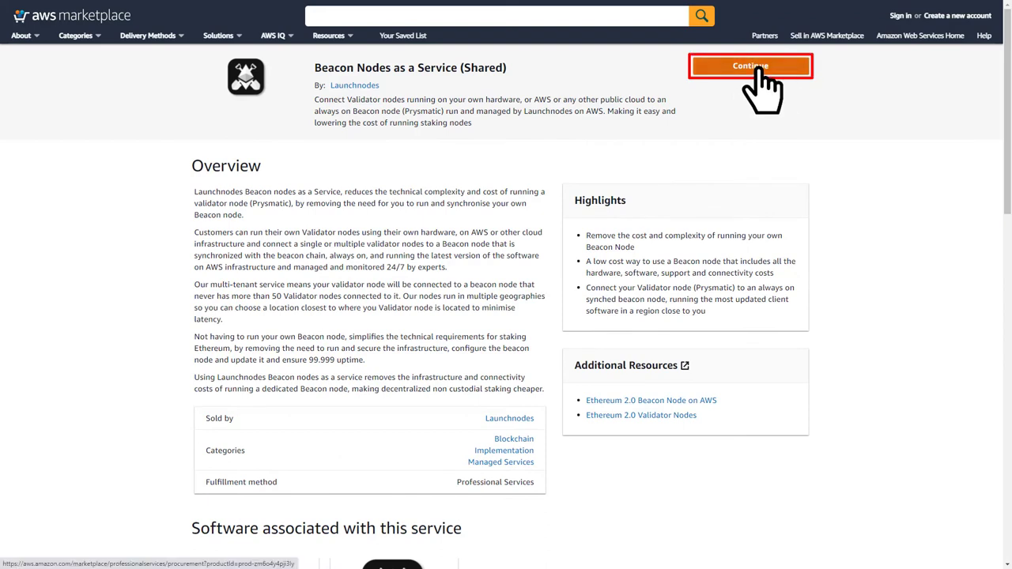
- Continue to the request form, send the request to the seller and view the confirmation
{"action": "left_click", "coordinate": [750, 66]}
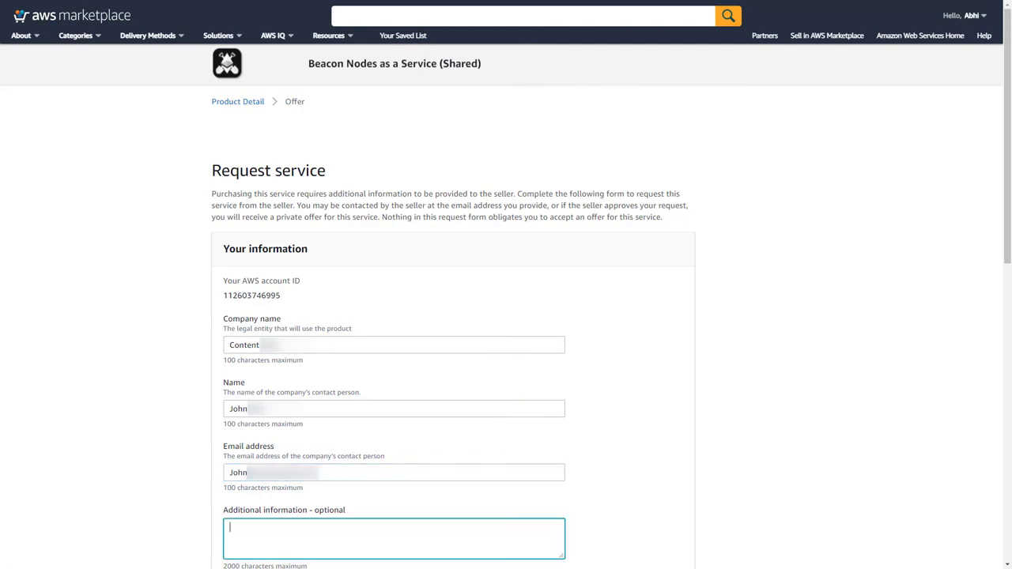
{"action": "left_click", "coordinate": [639, 531]}
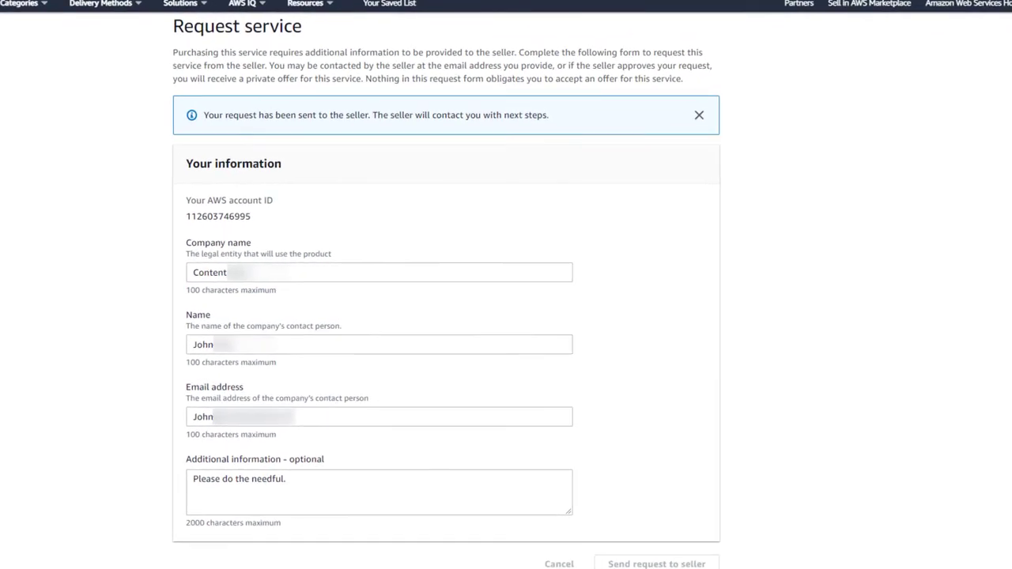
{"action": "scroll", "scroll_direction": "down", "scroll_amount": 3}
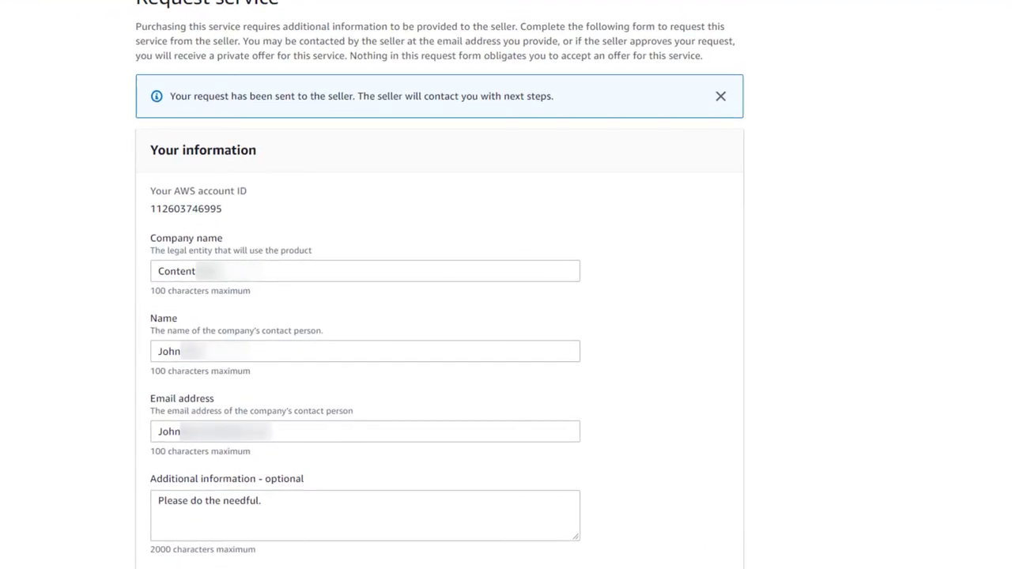